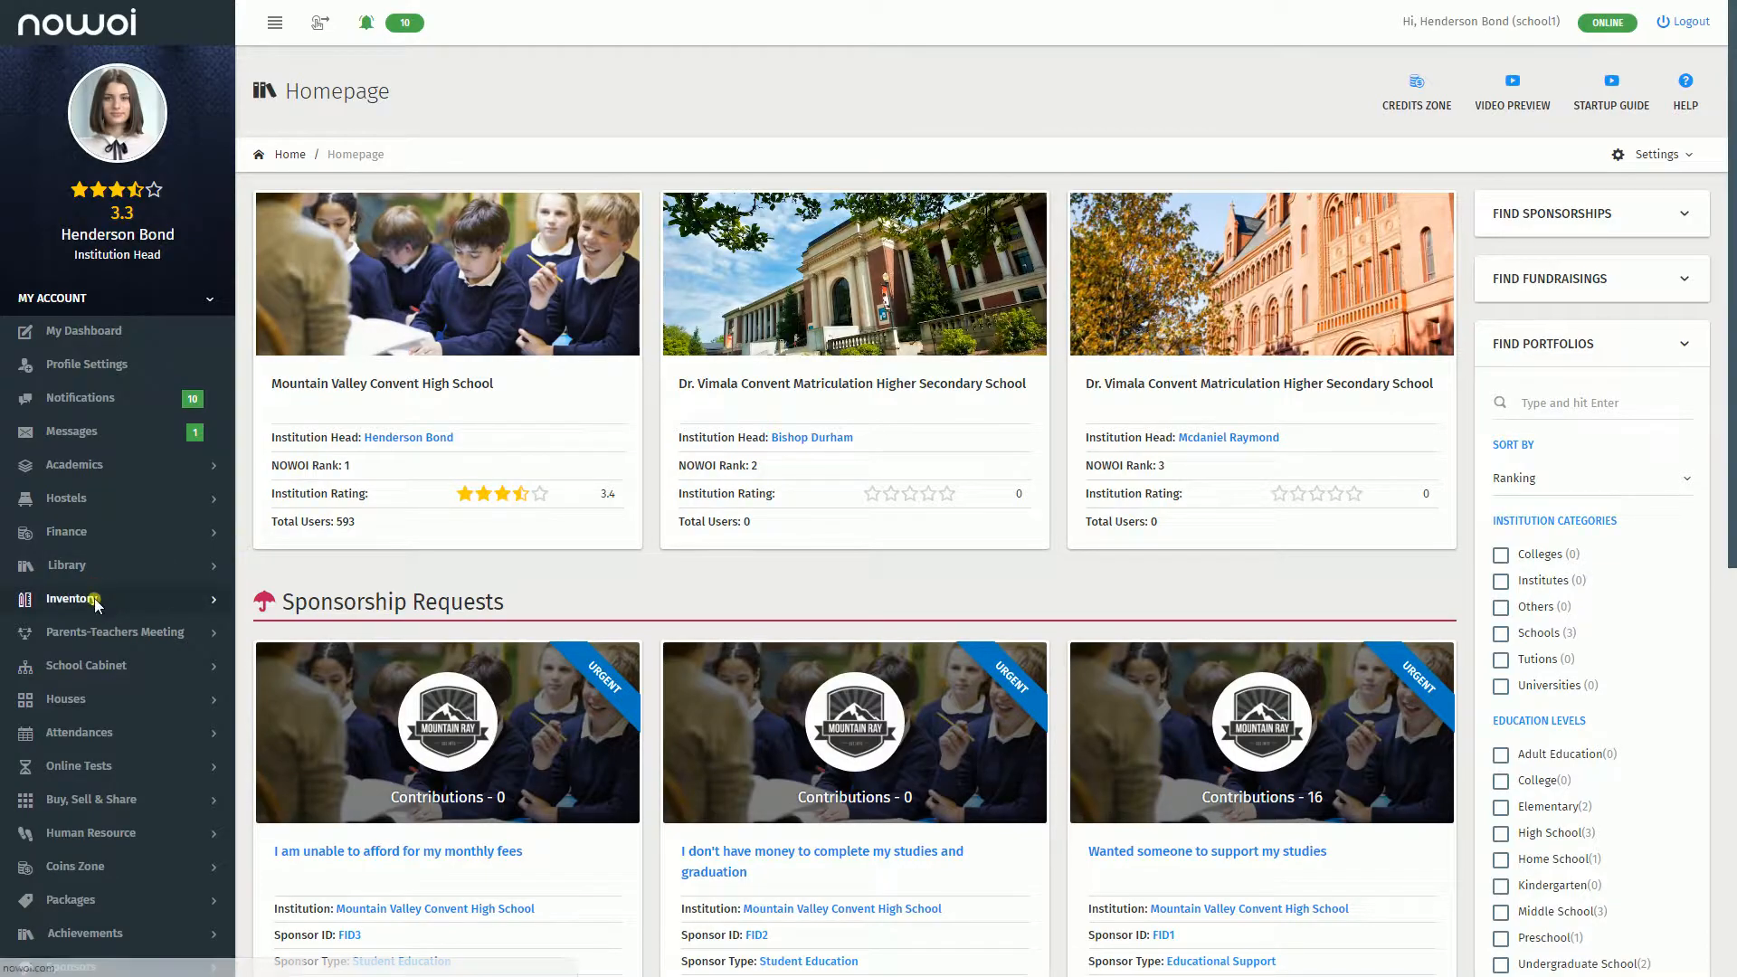
# - Navigate to the Item Categories page under Inventory in the sidebar
pyautogui.click(72, 599)
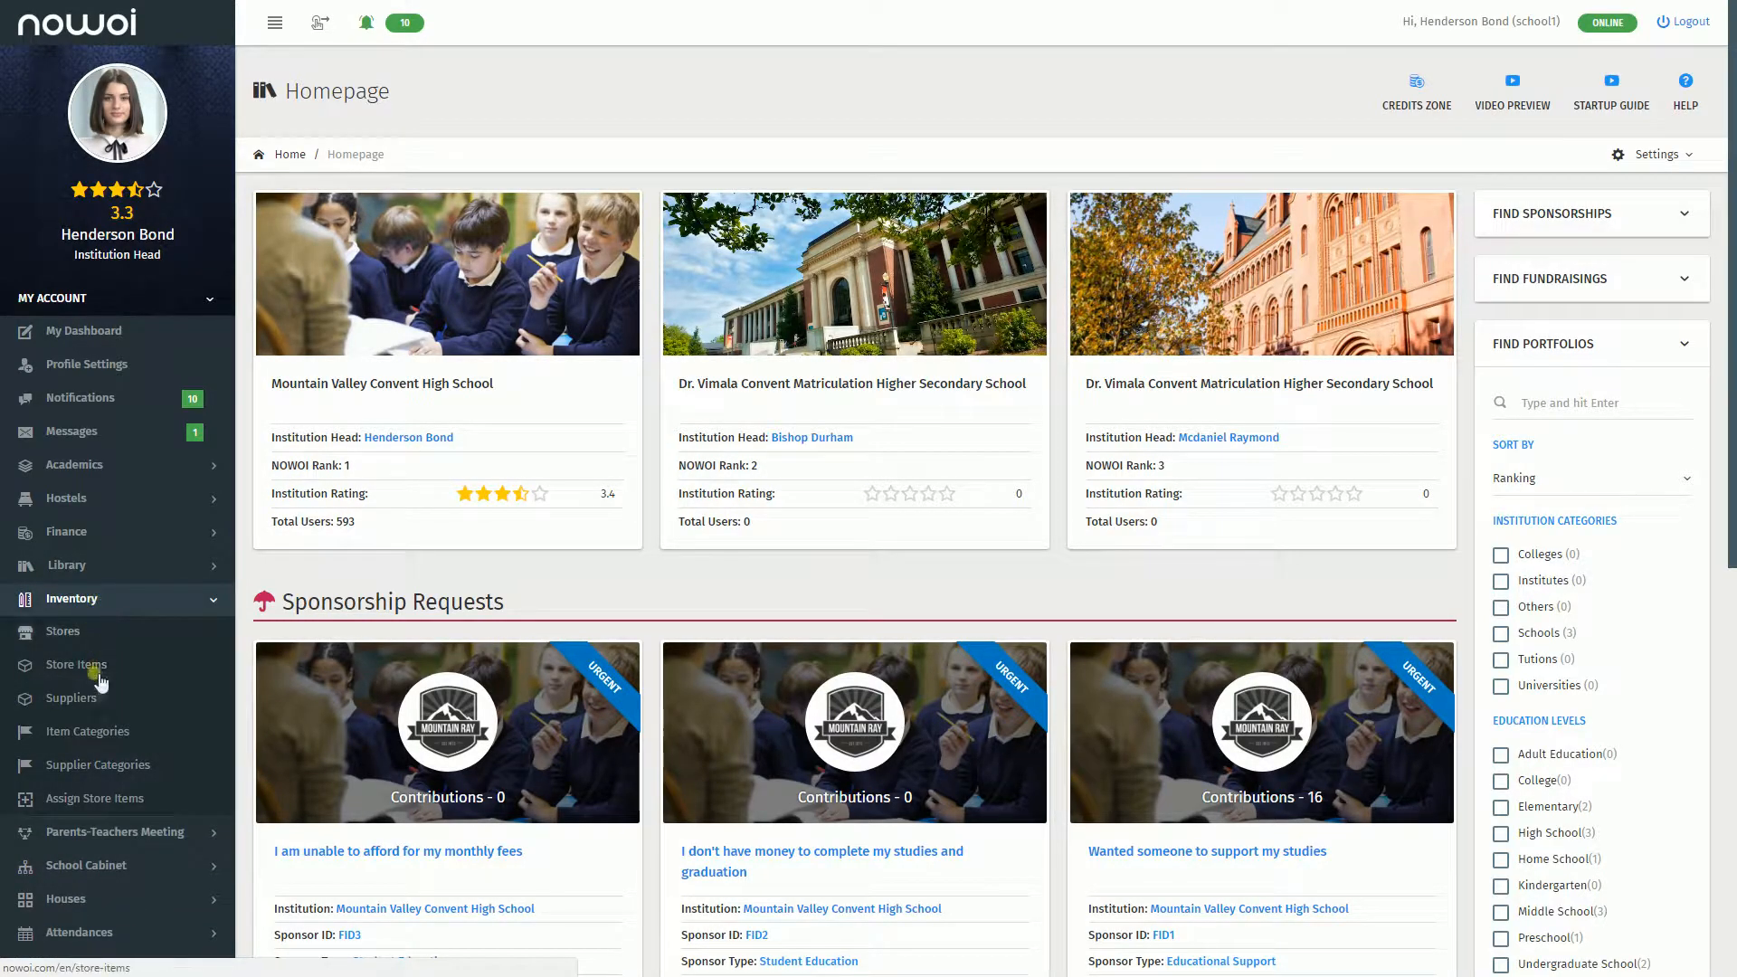
pyautogui.click(87, 731)
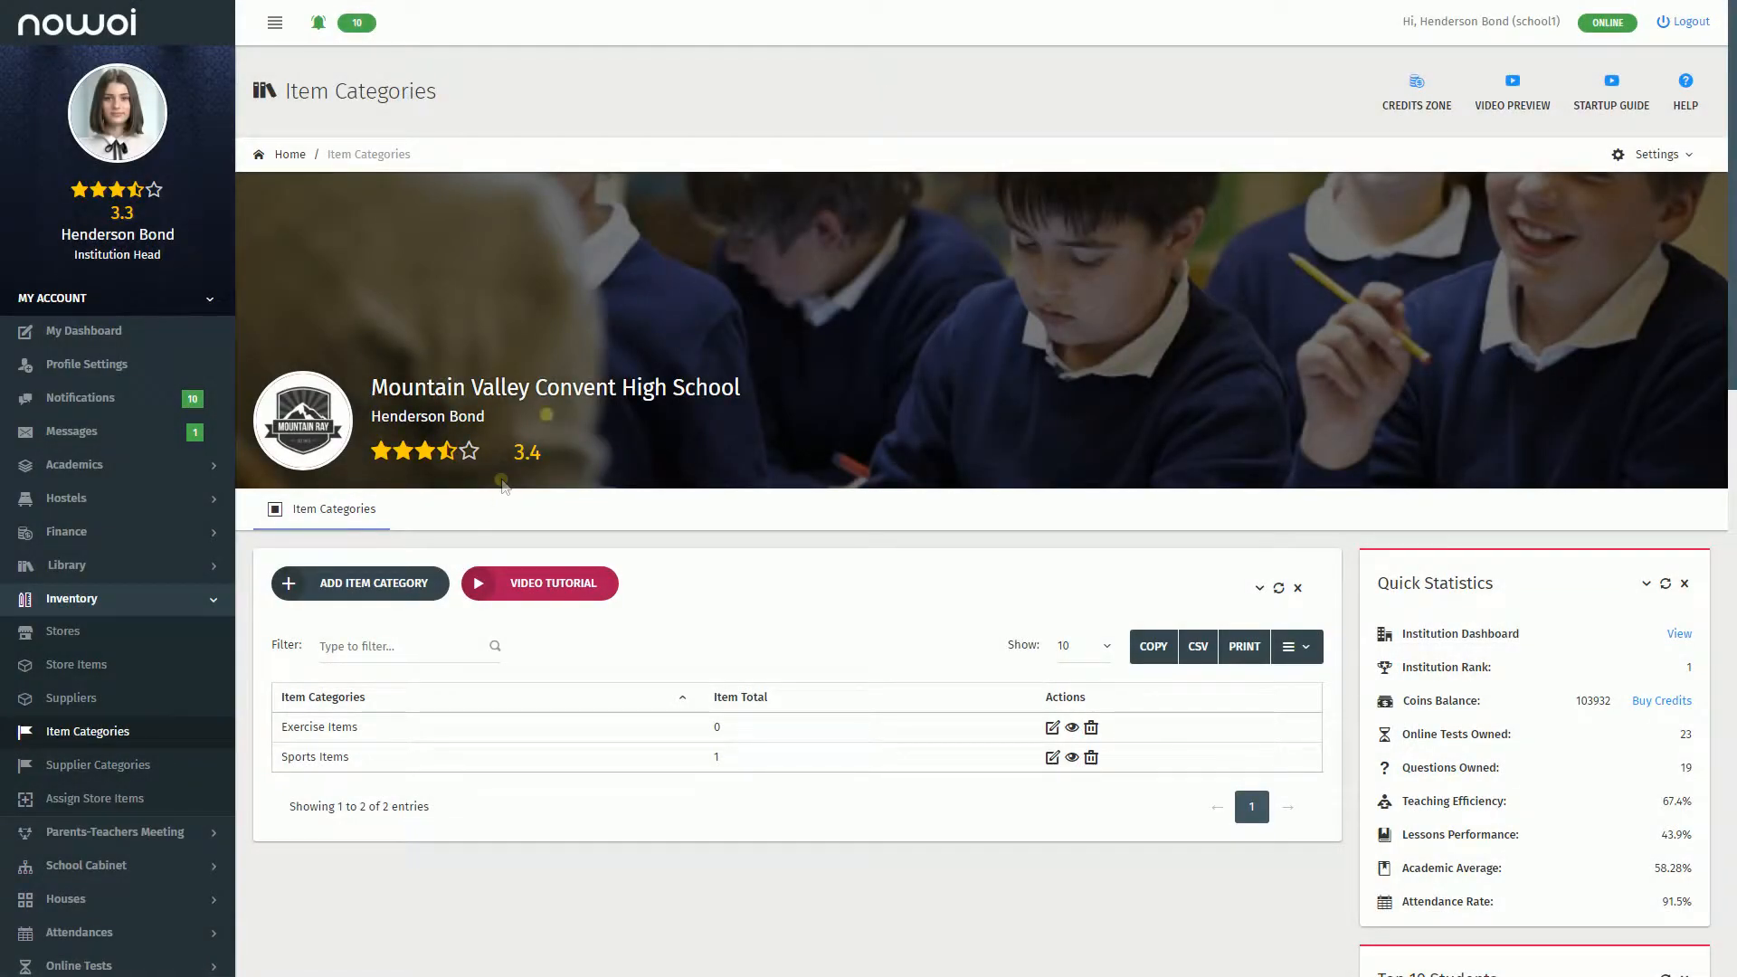
# - Add a new item category named 'Laboratory Items'
pyautogui.click(358, 582)
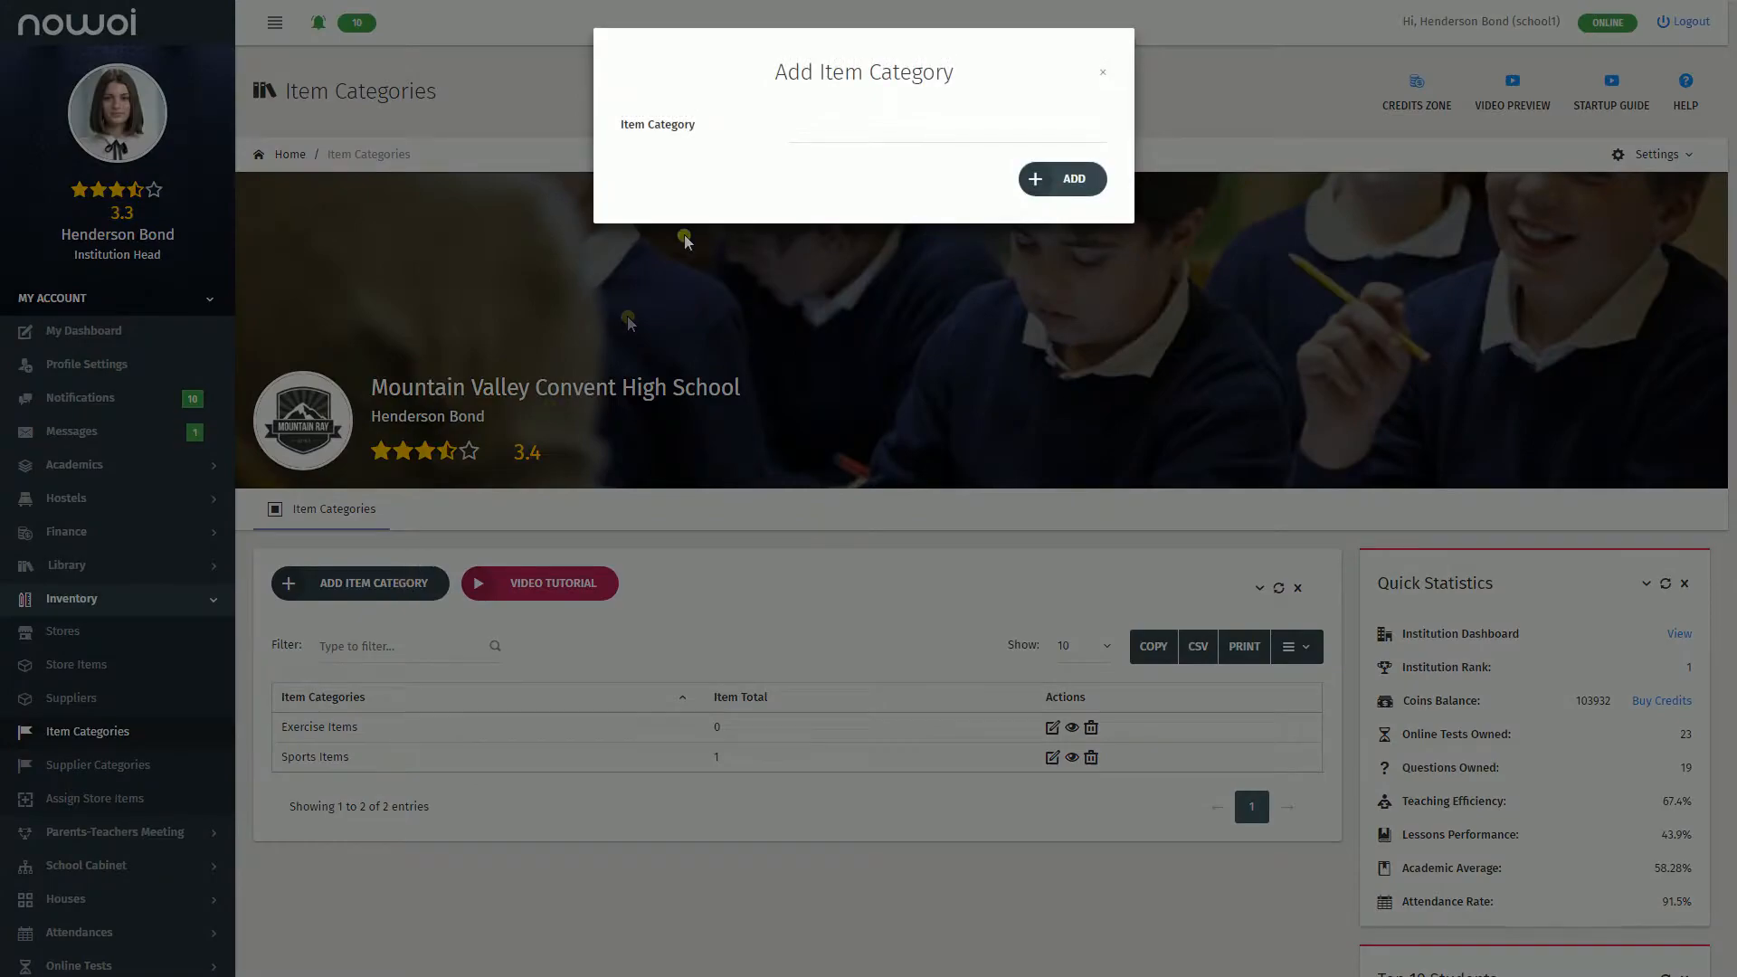
pyautogui.moveTo(690, 193)
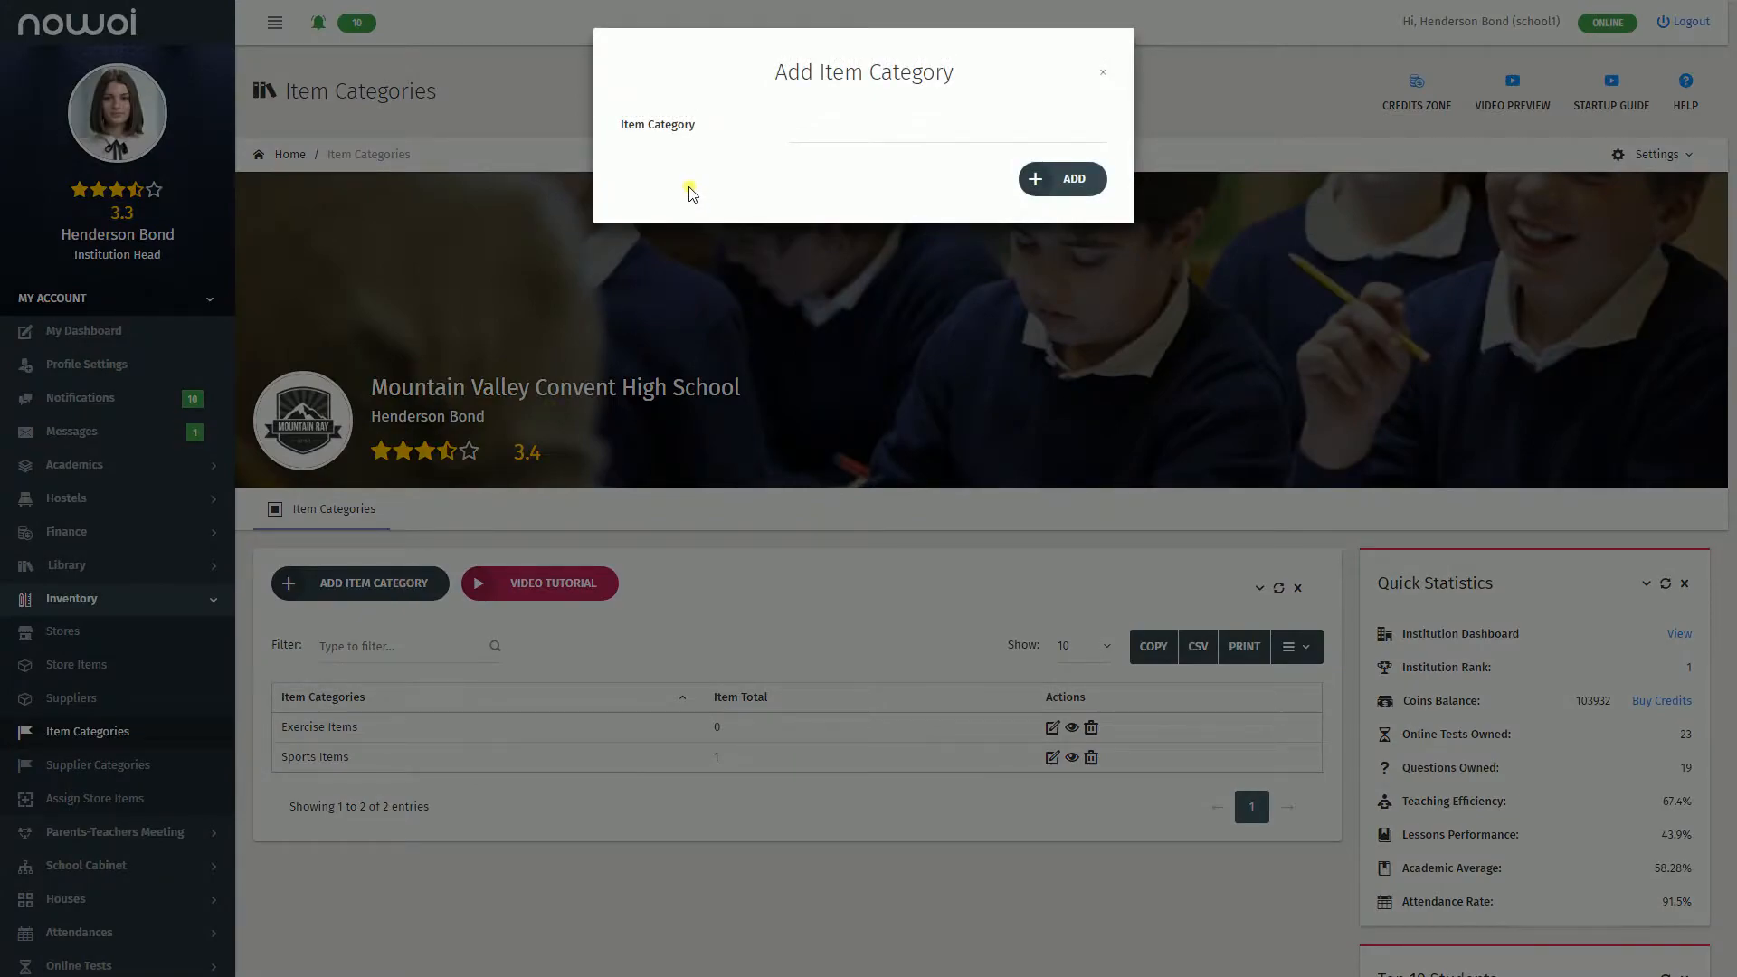
pyautogui.moveTo(807, 185)
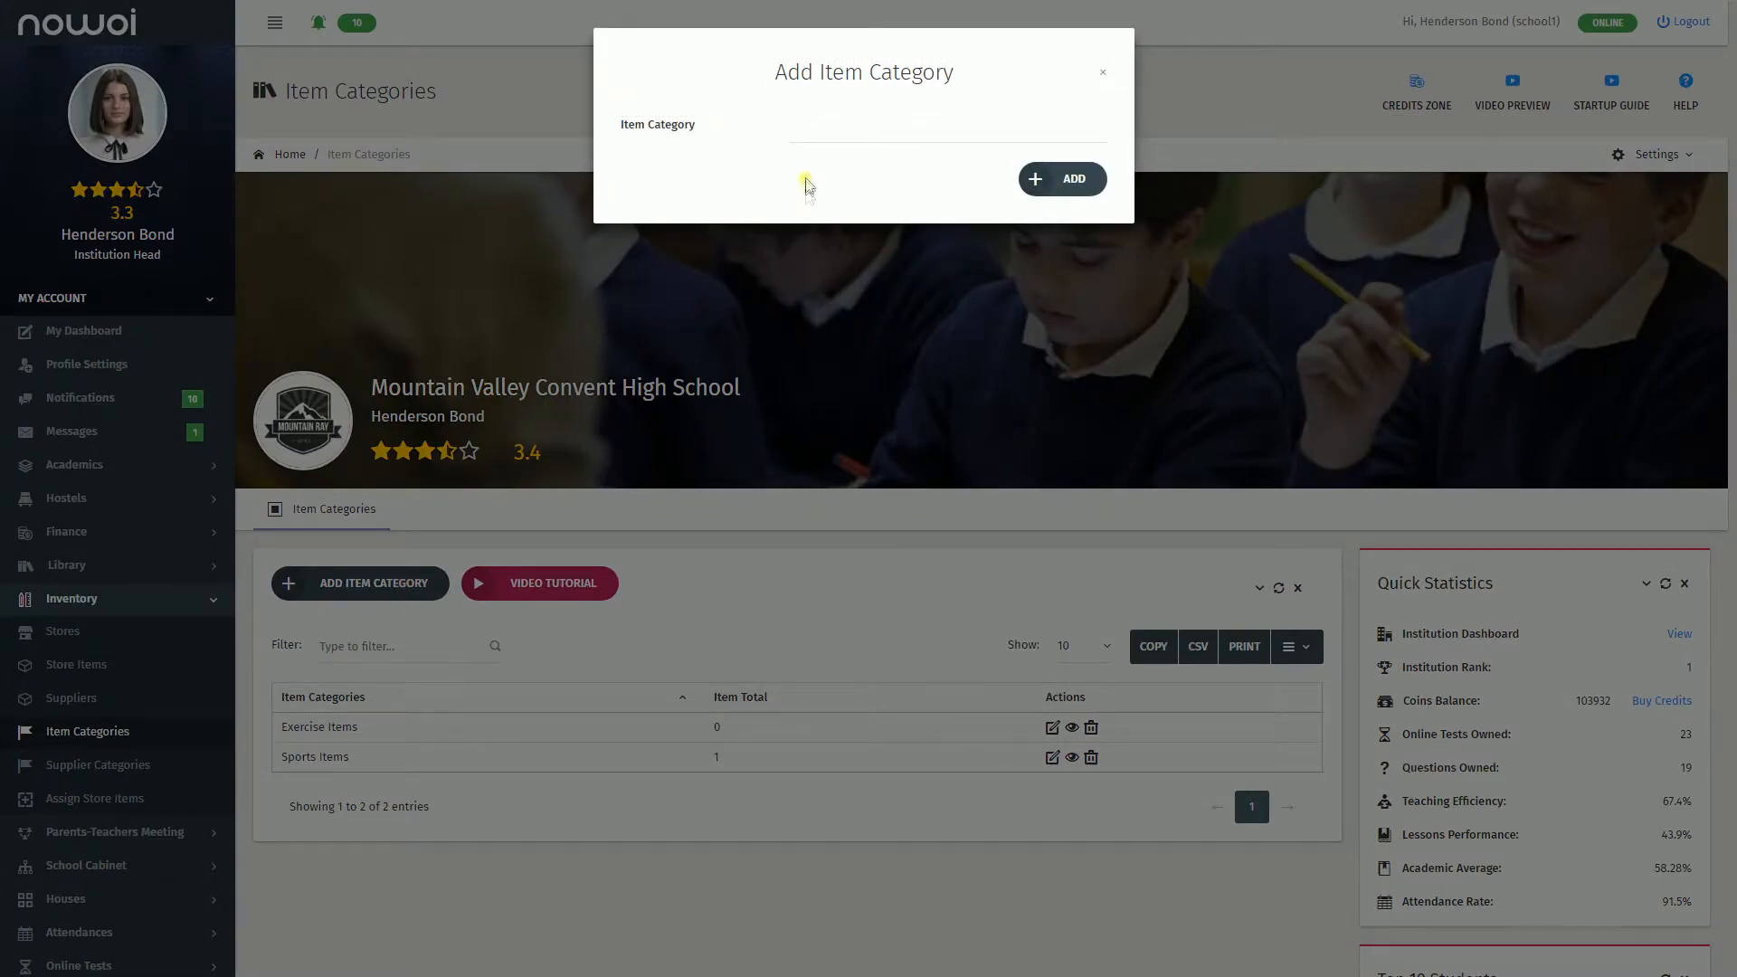
pyautogui.write('Laboratory Items')
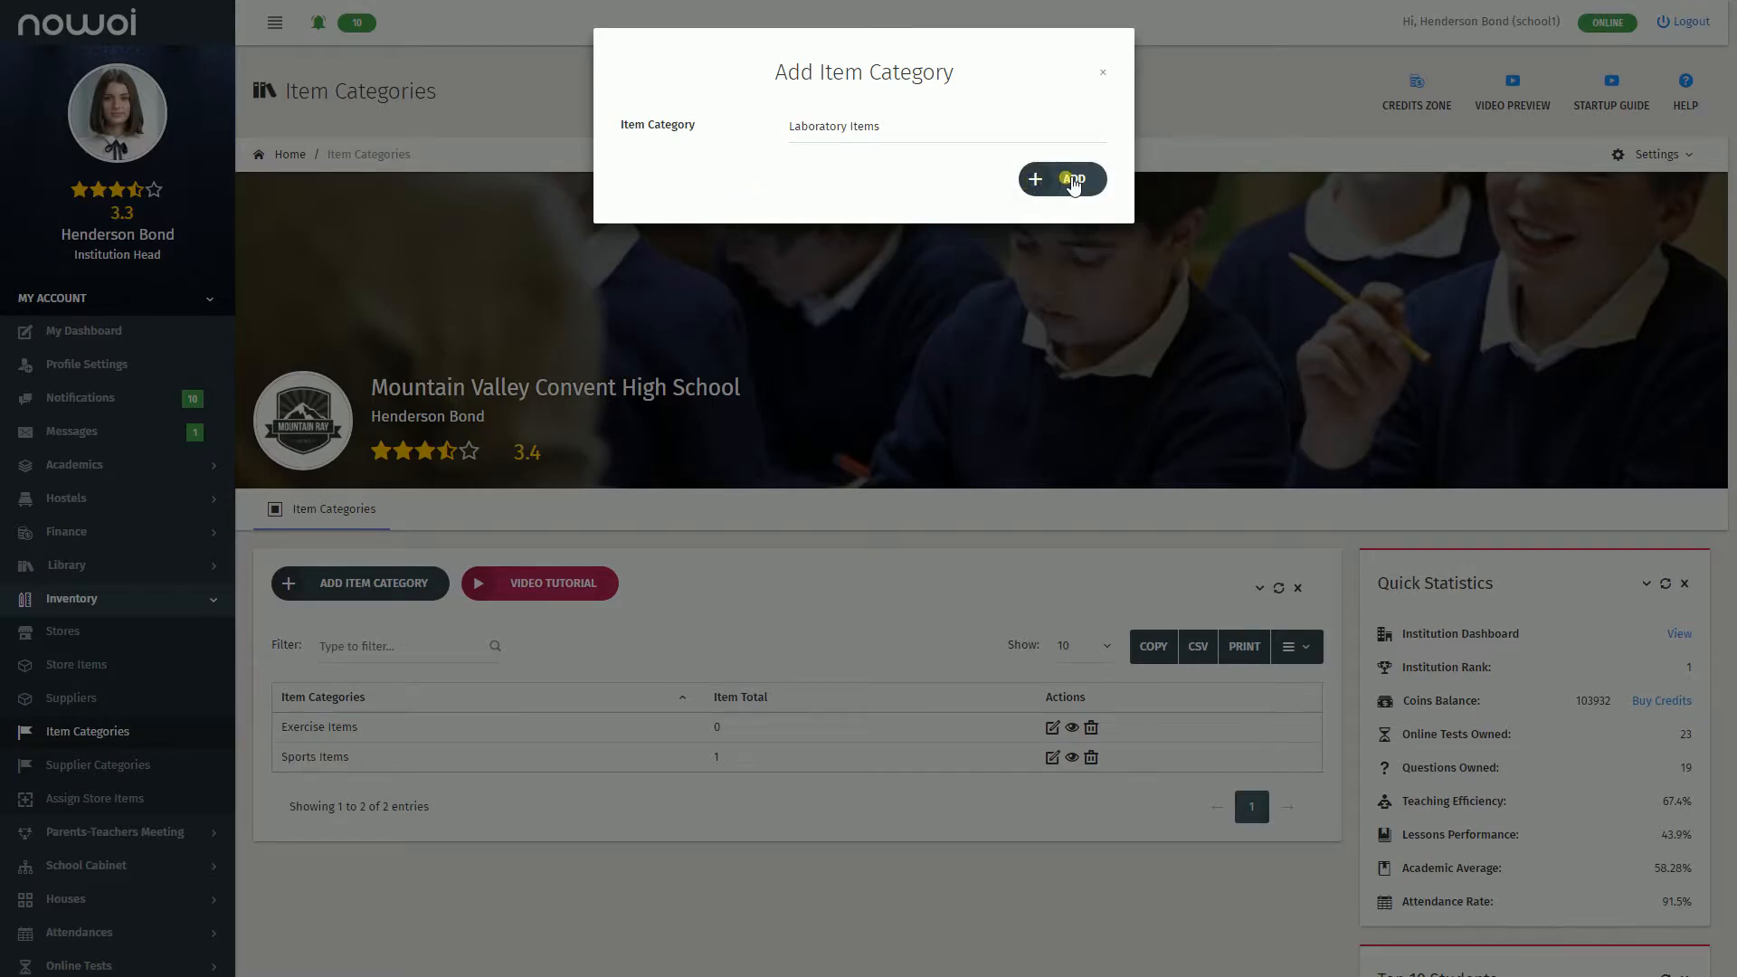
pyautogui.click(1061, 179)
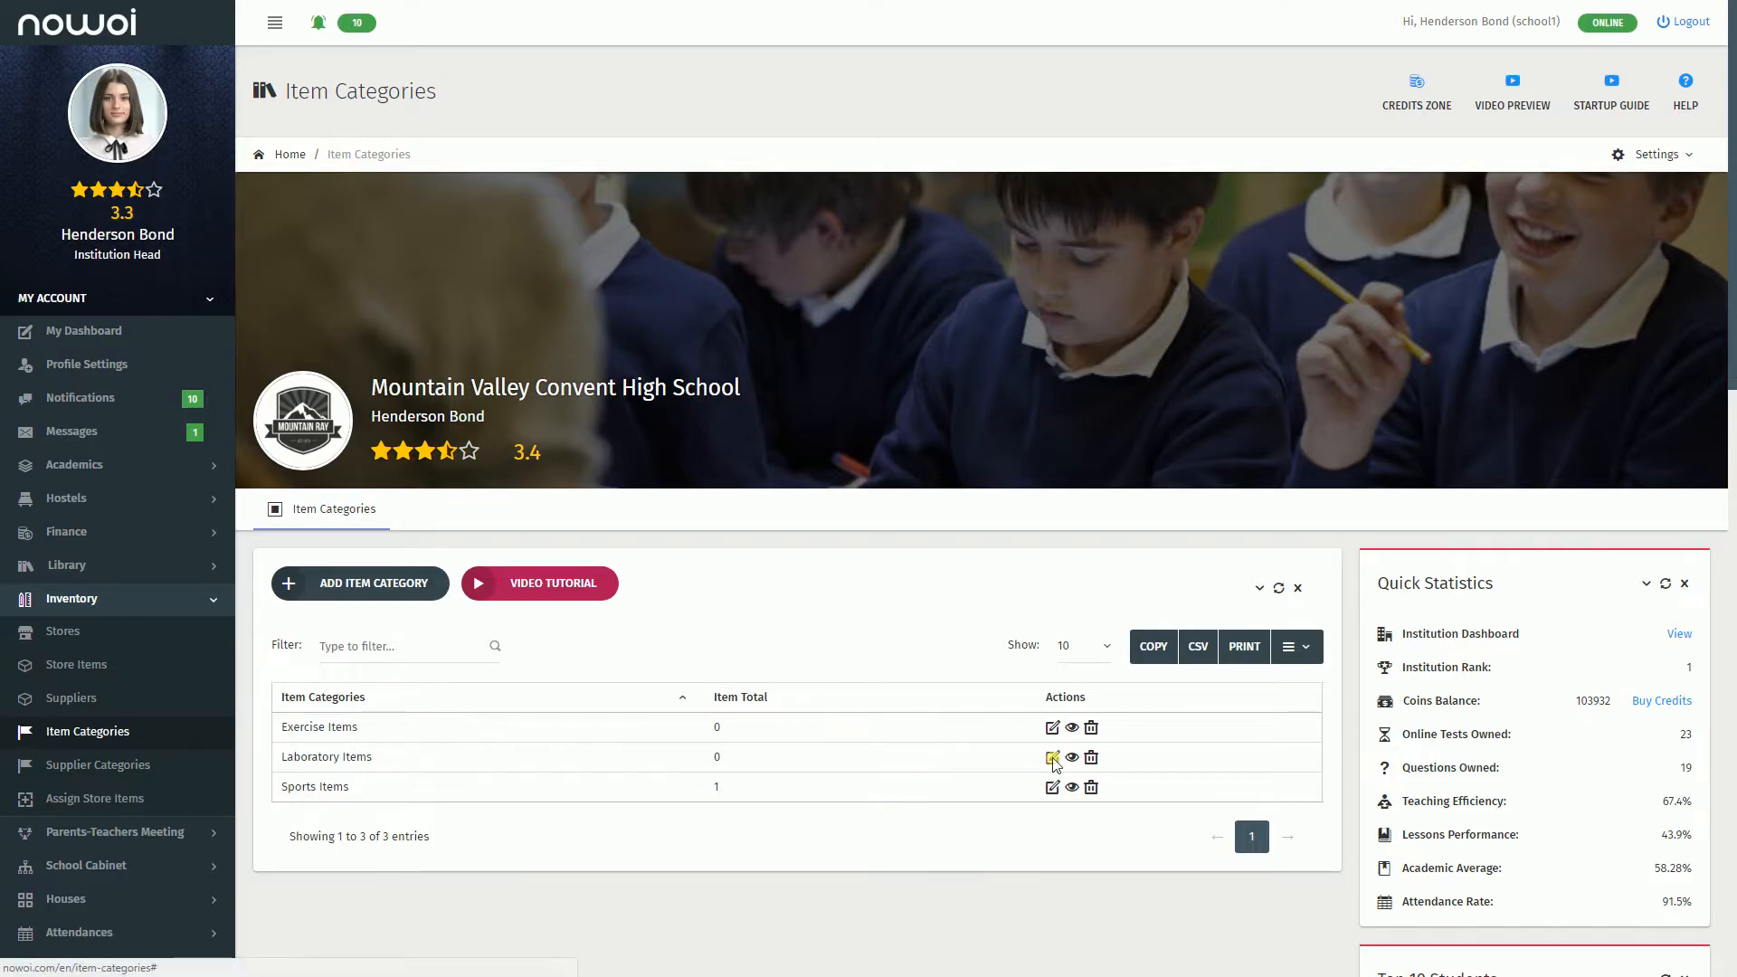
# - Open and close the Laboratory Items edit form unchanged, then show its read-only details
pyautogui.click(1051, 758)
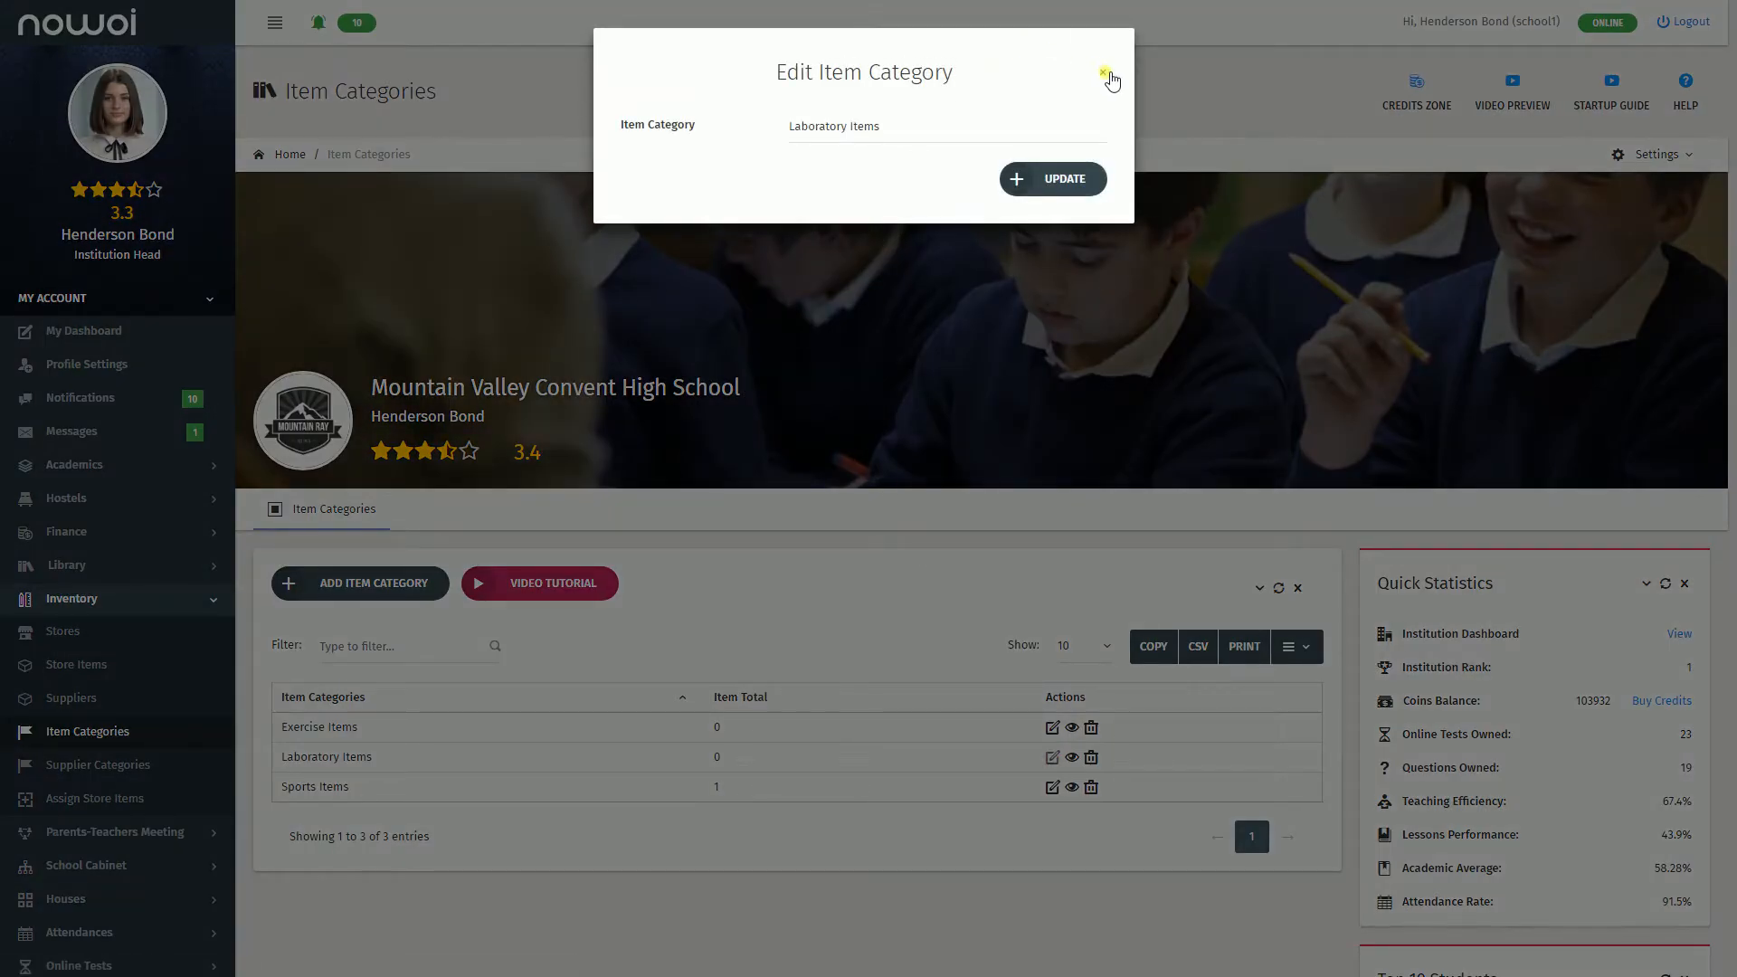
pyautogui.click(1109, 78)
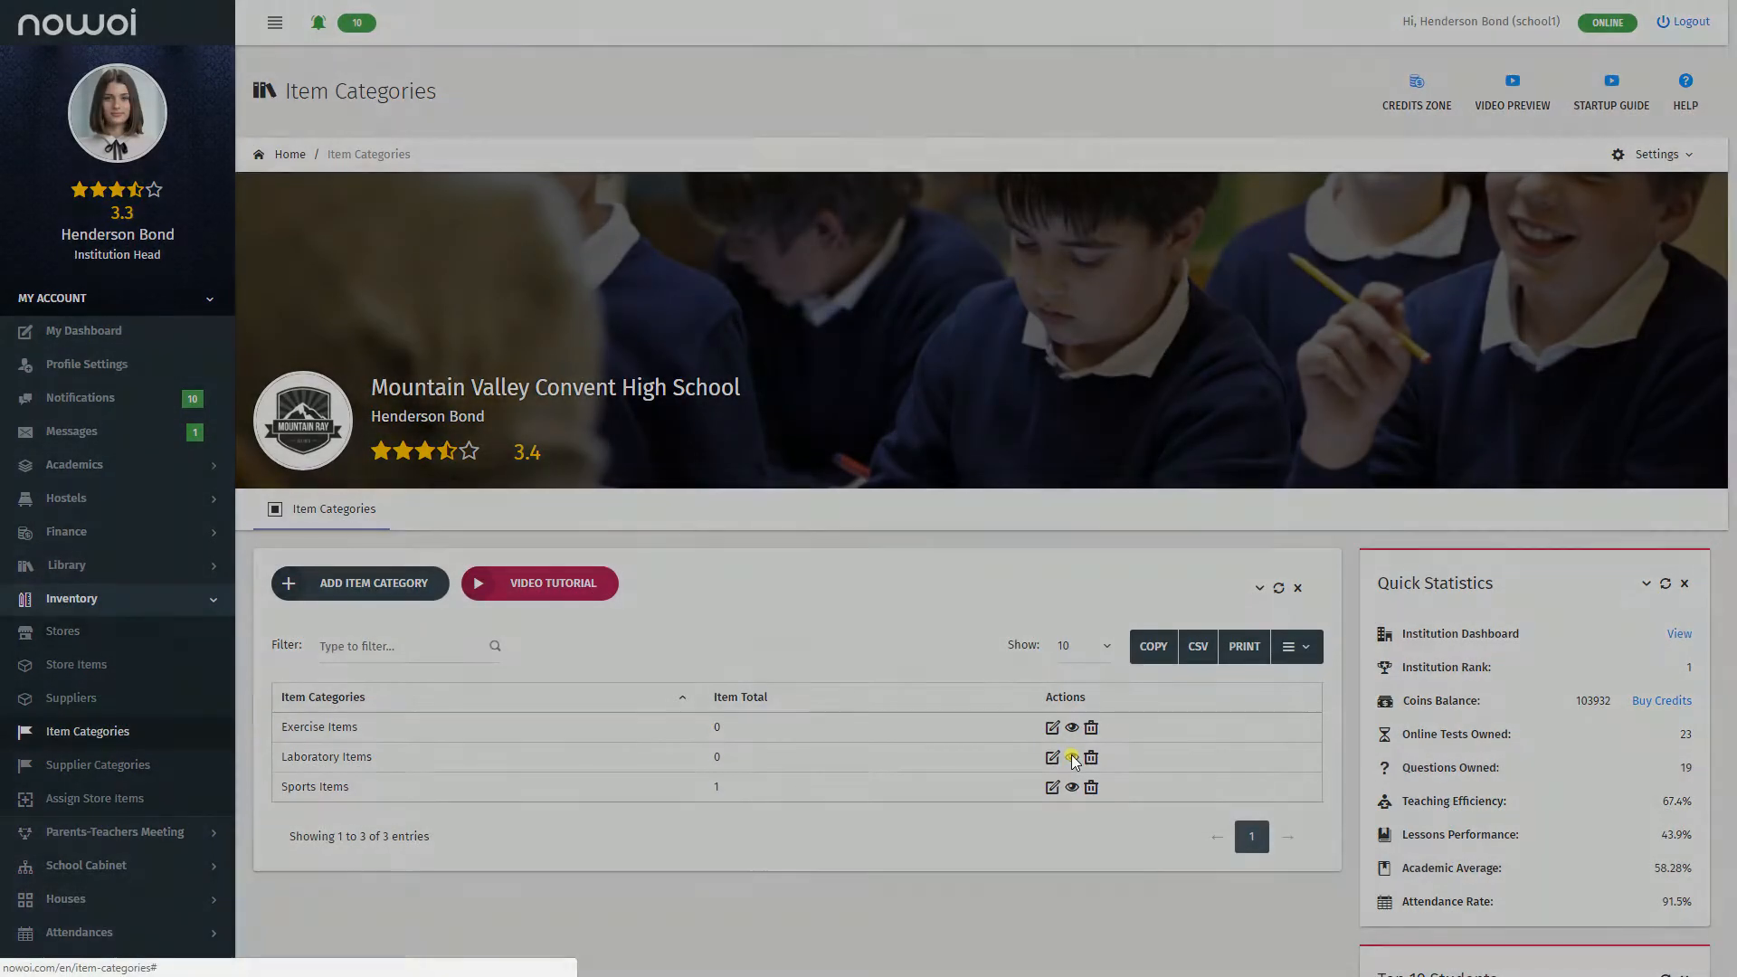
pyautogui.click(1069, 759)
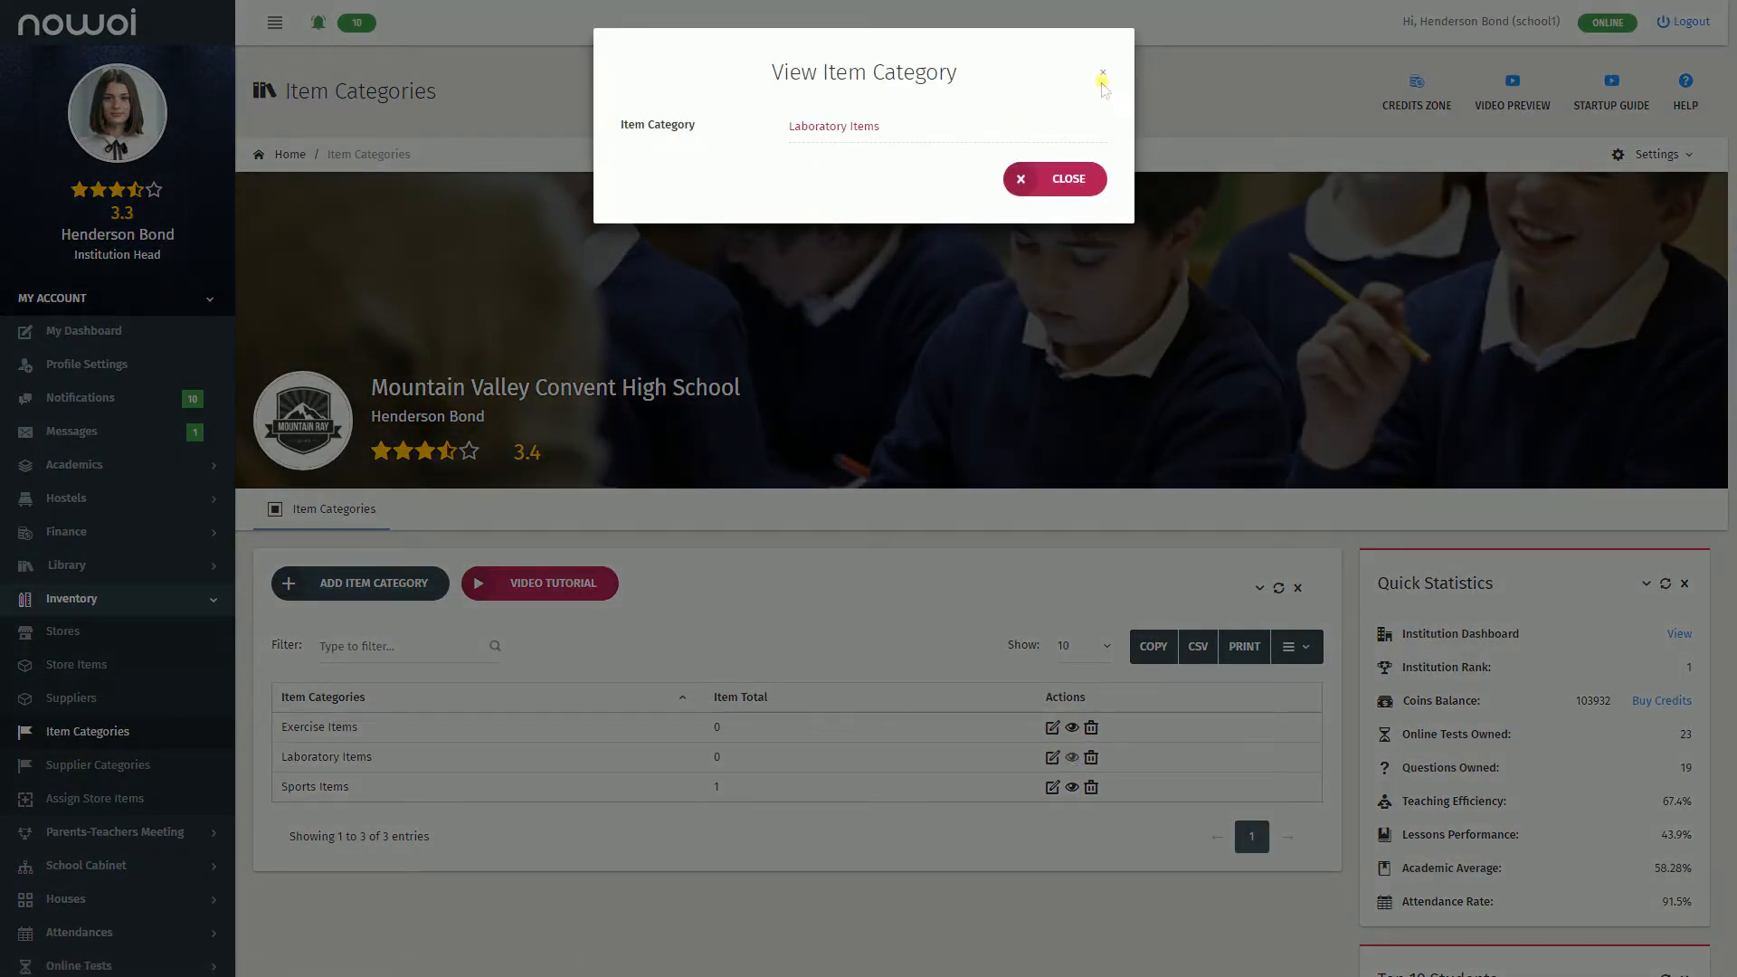